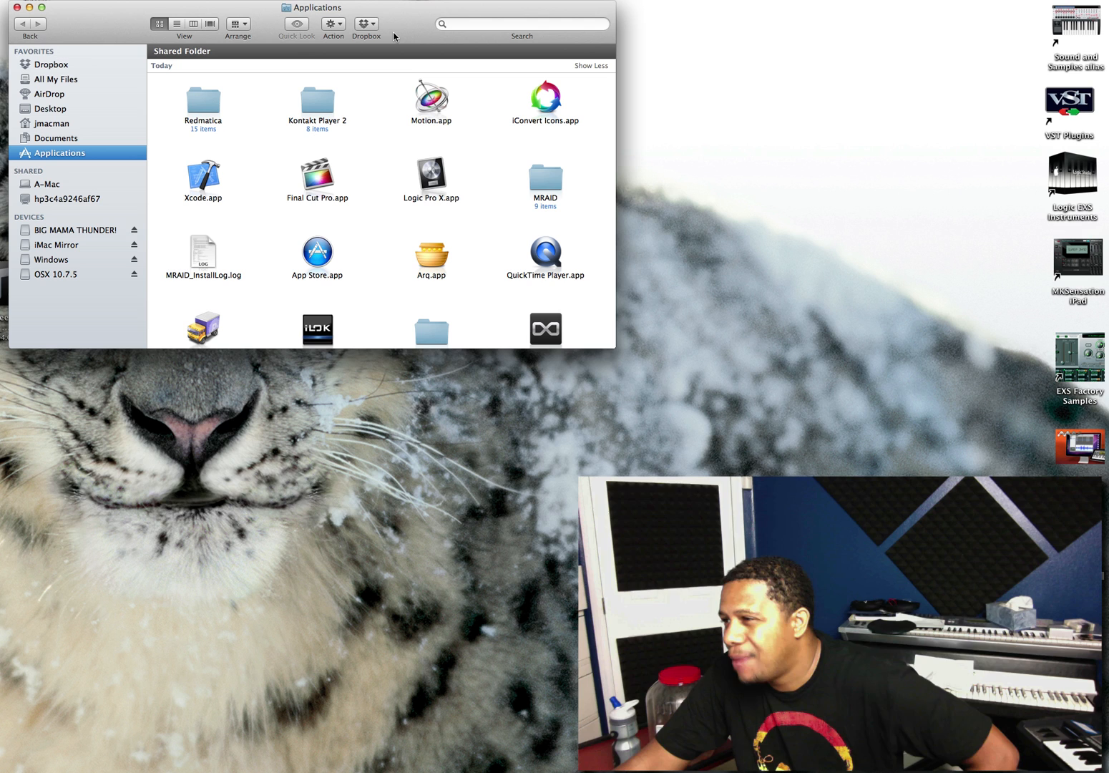
pyautogui.moveTo(389, 93)
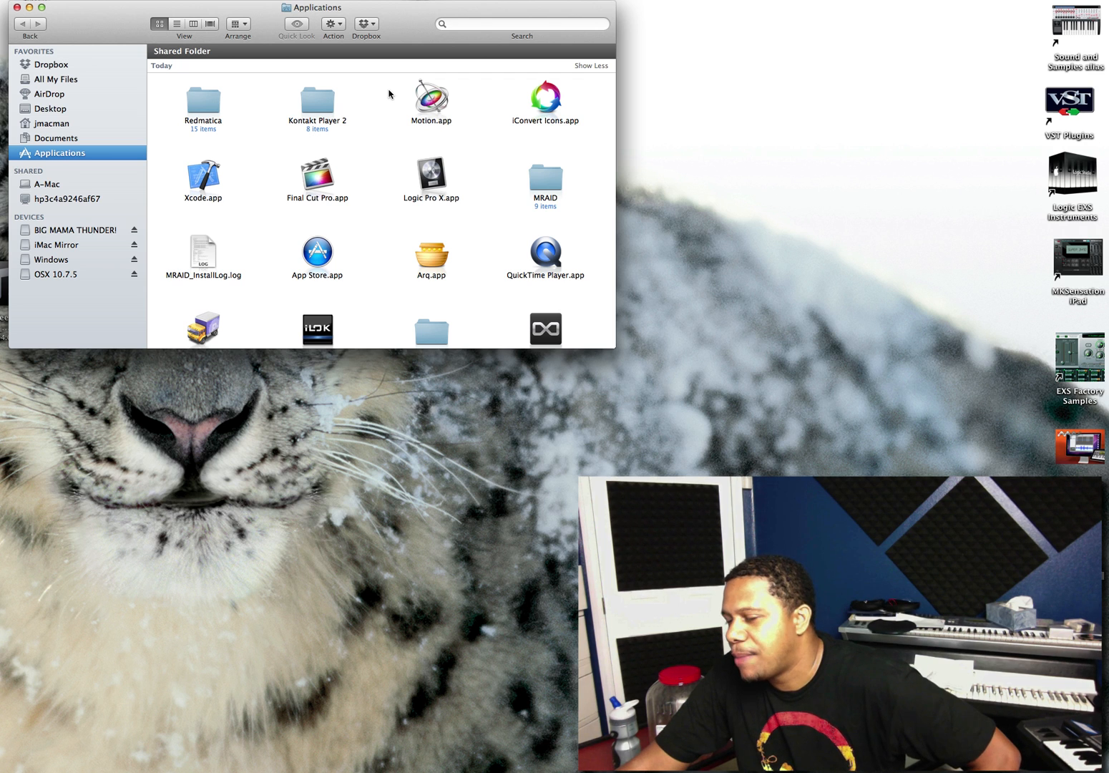
pyautogui.moveTo(381, 151)
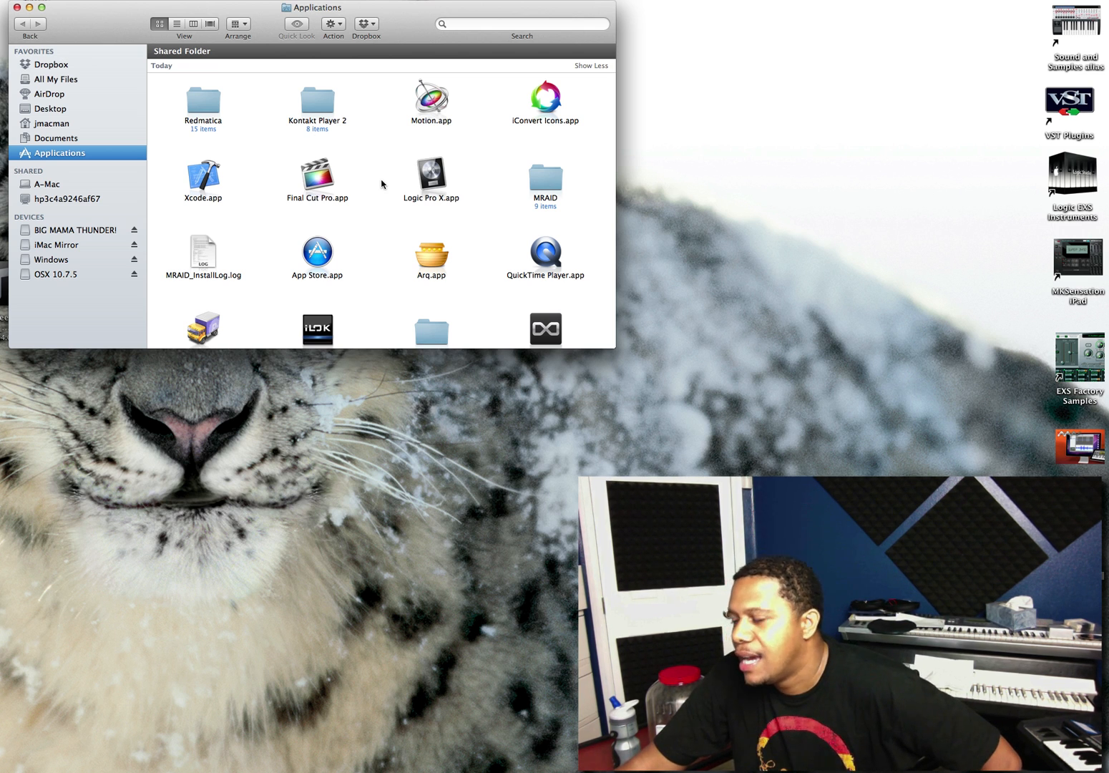
# Step: Show the package contents of Logic Pro X.app in the Applications folder
pyautogui.click(431, 172)
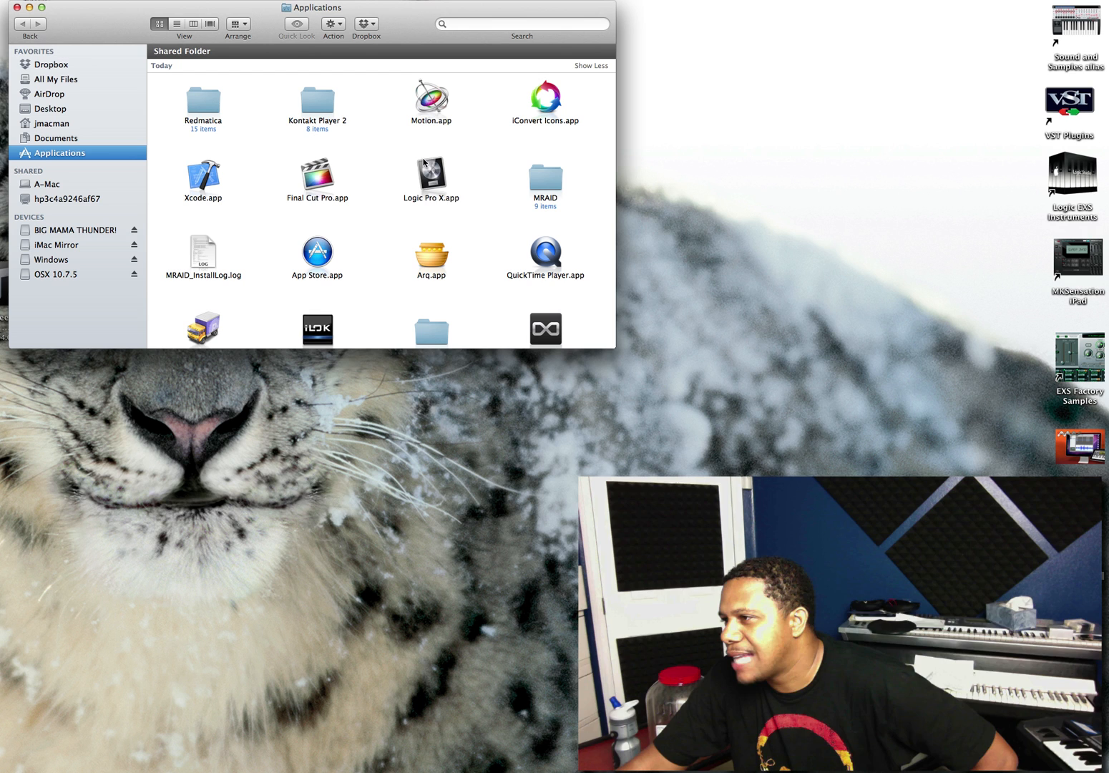
pyautogui.moveTo(432, 174)
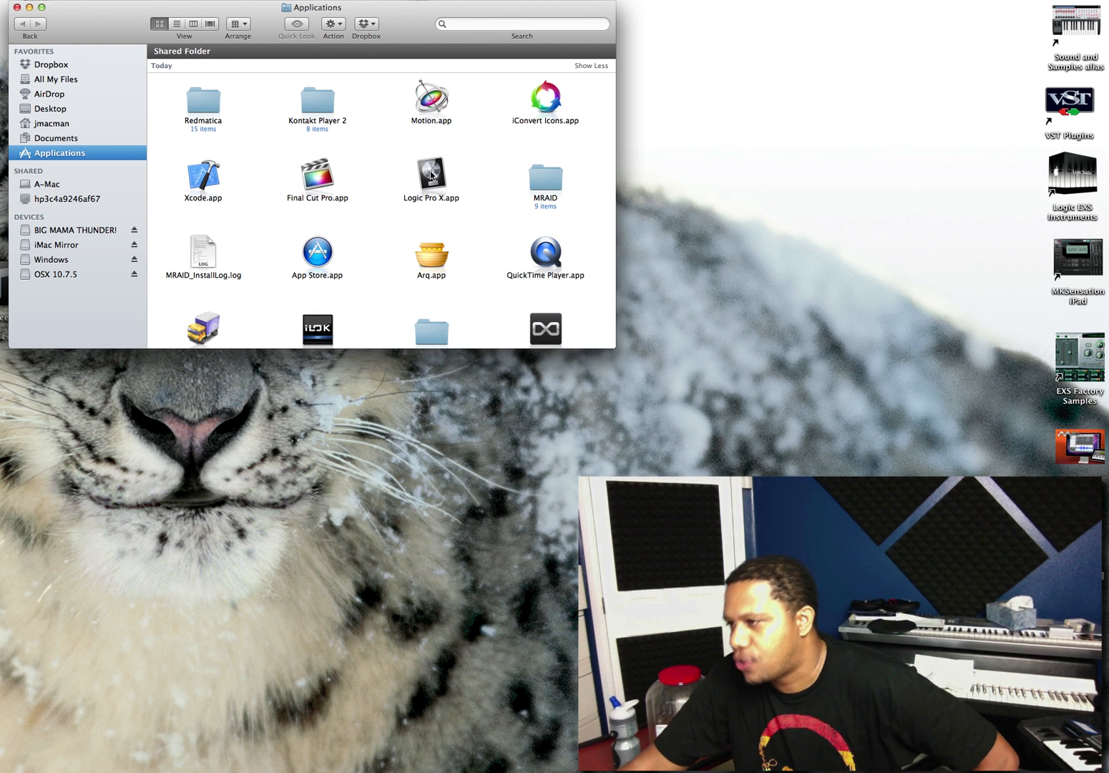
pyautogui.rightClick(432, 174)
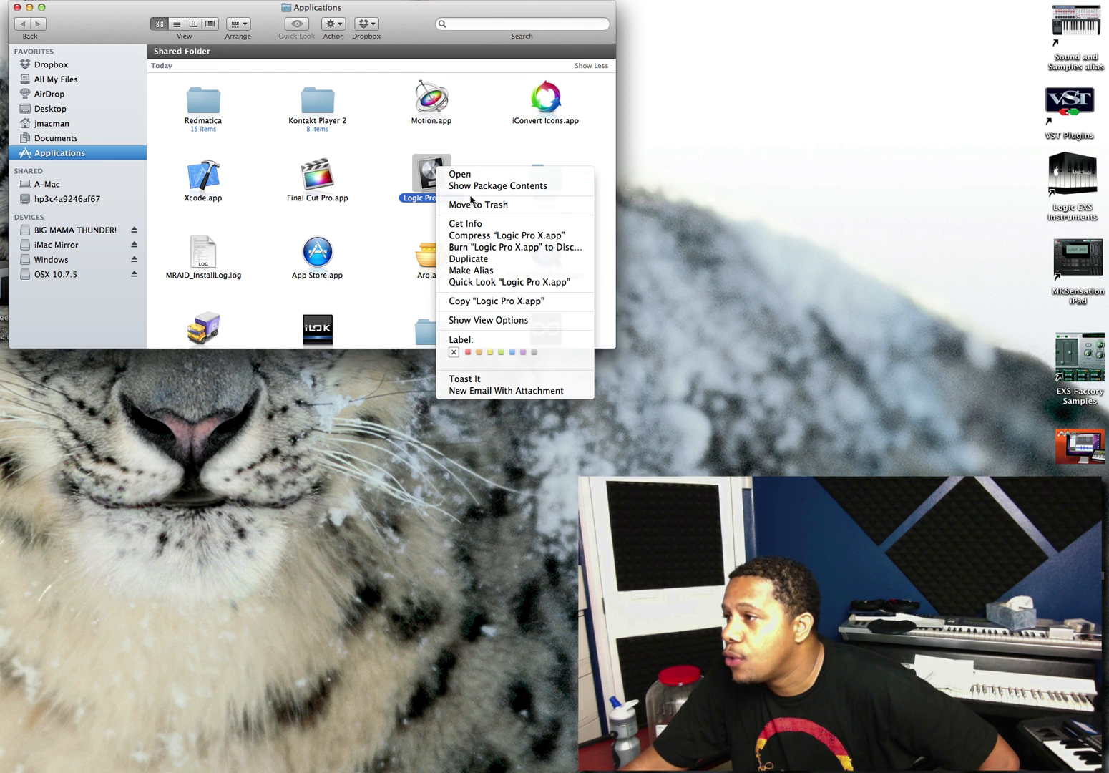
pyautogui.click(501, 186)
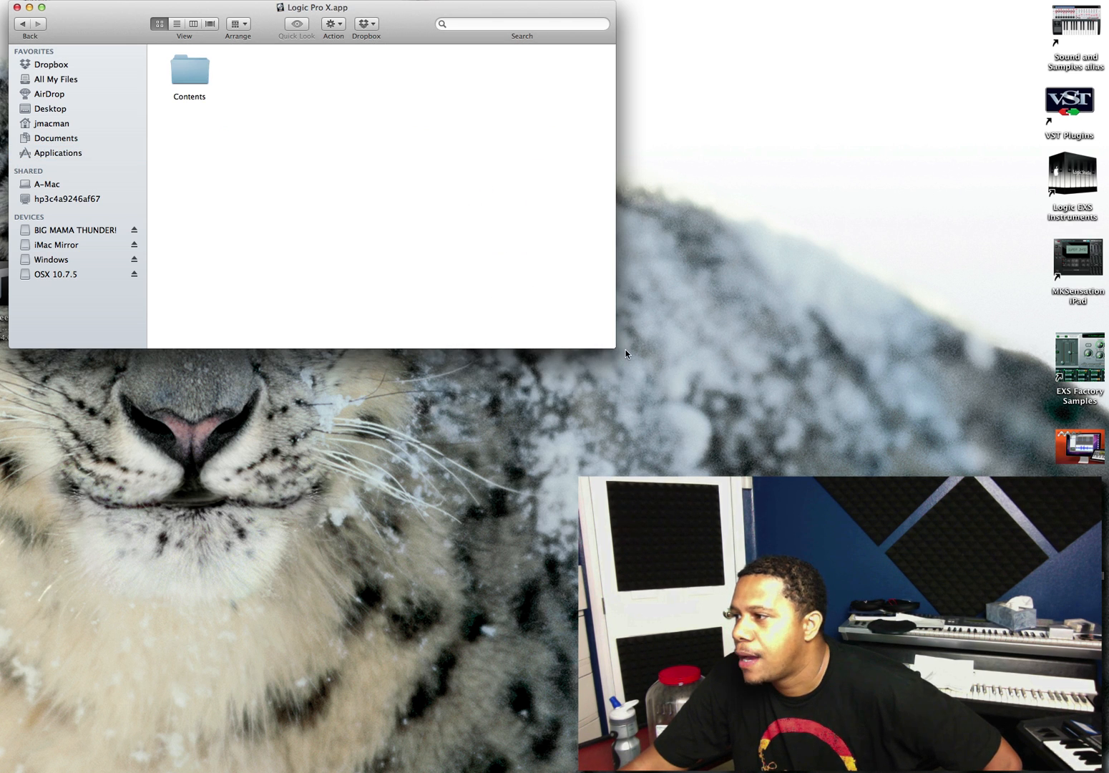
# Step: Enter the Contents folder, peek into its bundled Applications folder, and return to Contents
pyautogui.click(189, 72)
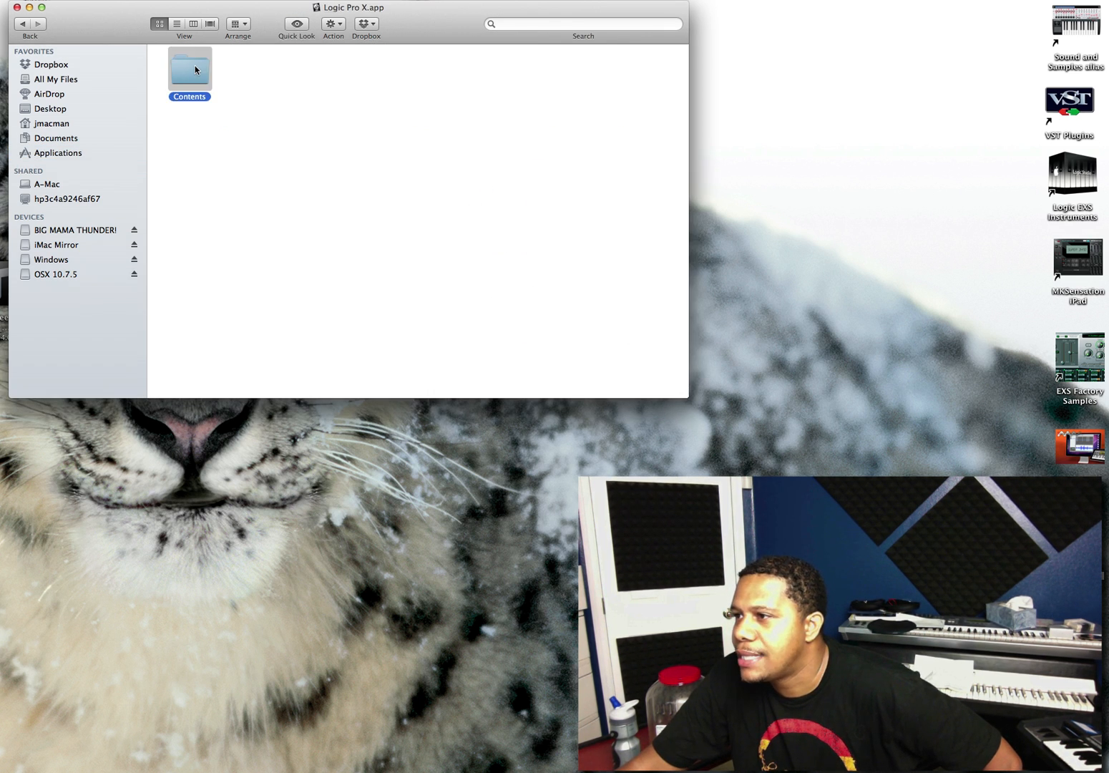
pyautogui.doubleClick(188, 69)
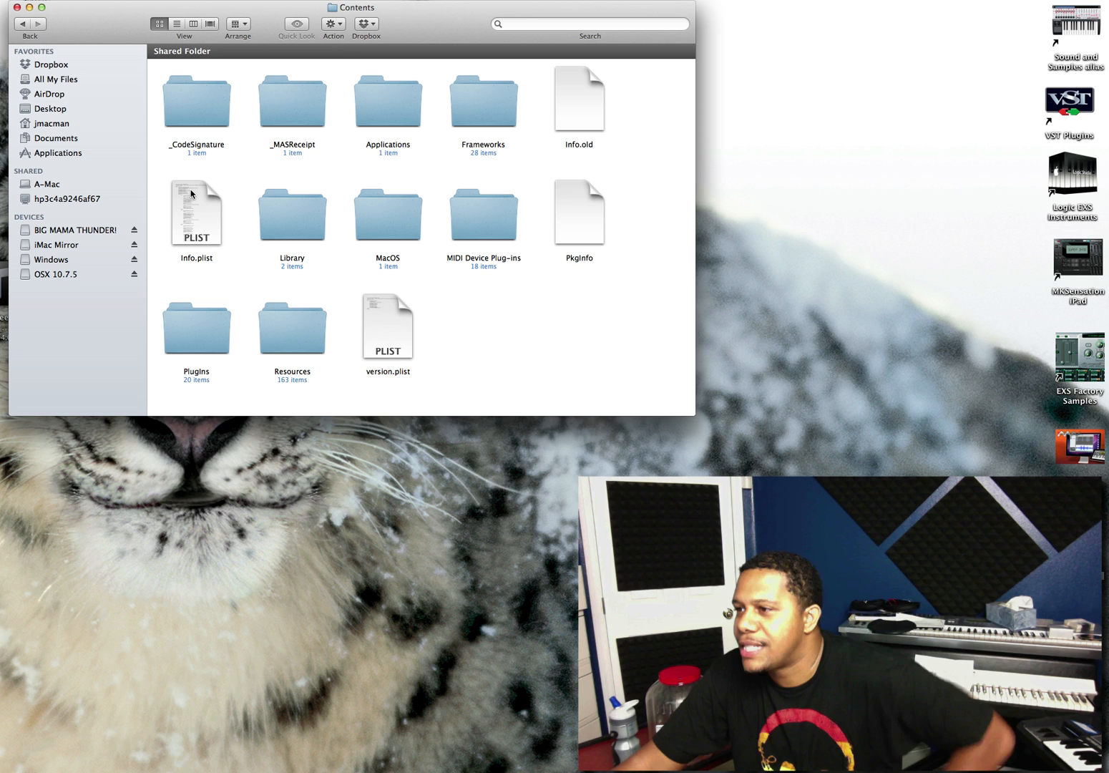
pyautogui.moveTo(334, 176)
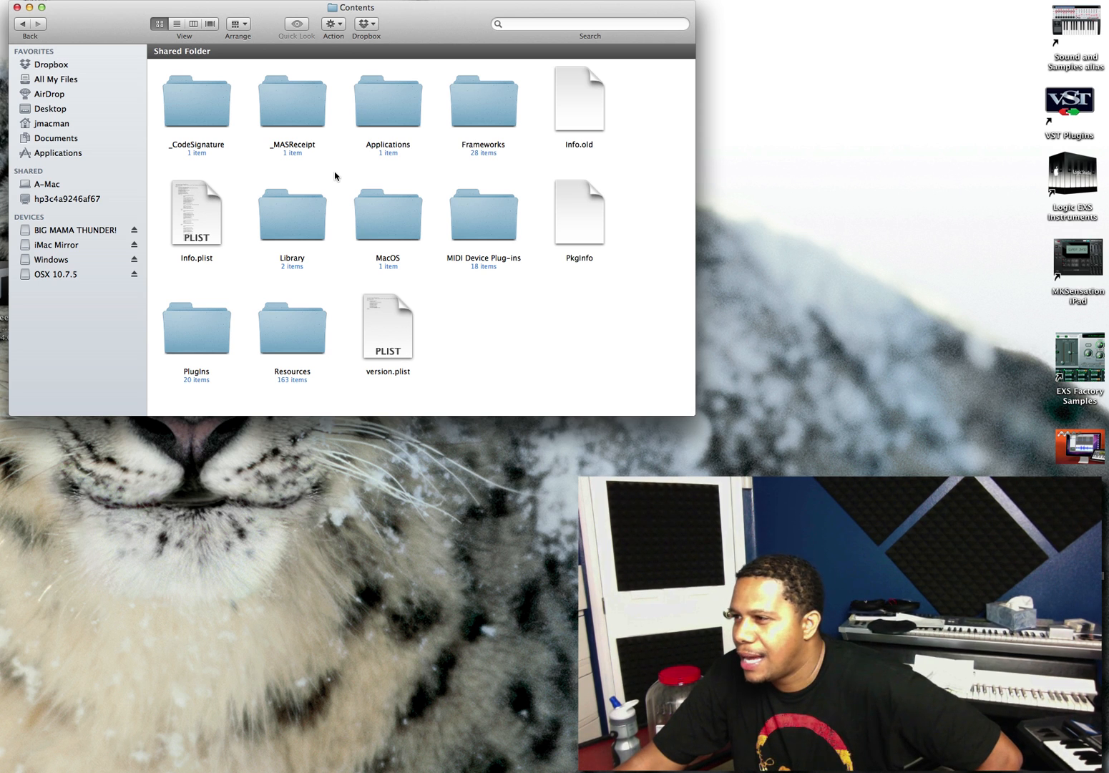
pyautogui.doubleClick(390, 98)
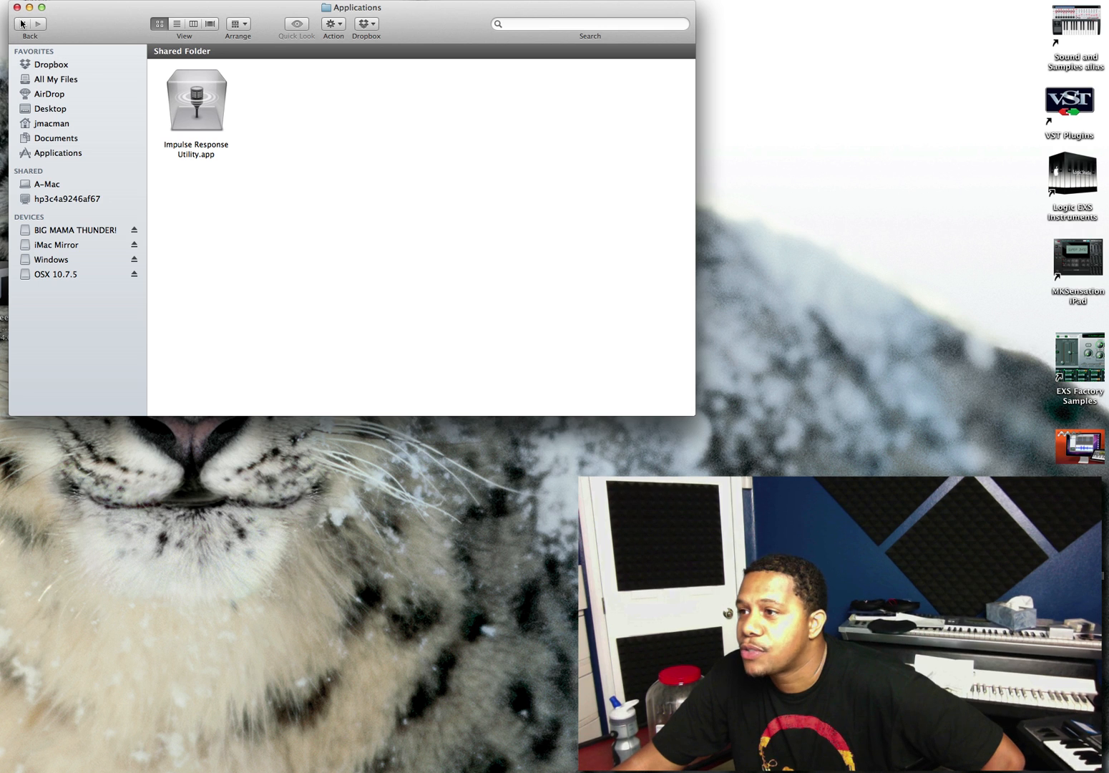
pyautogui.doubleClick(196, 100)
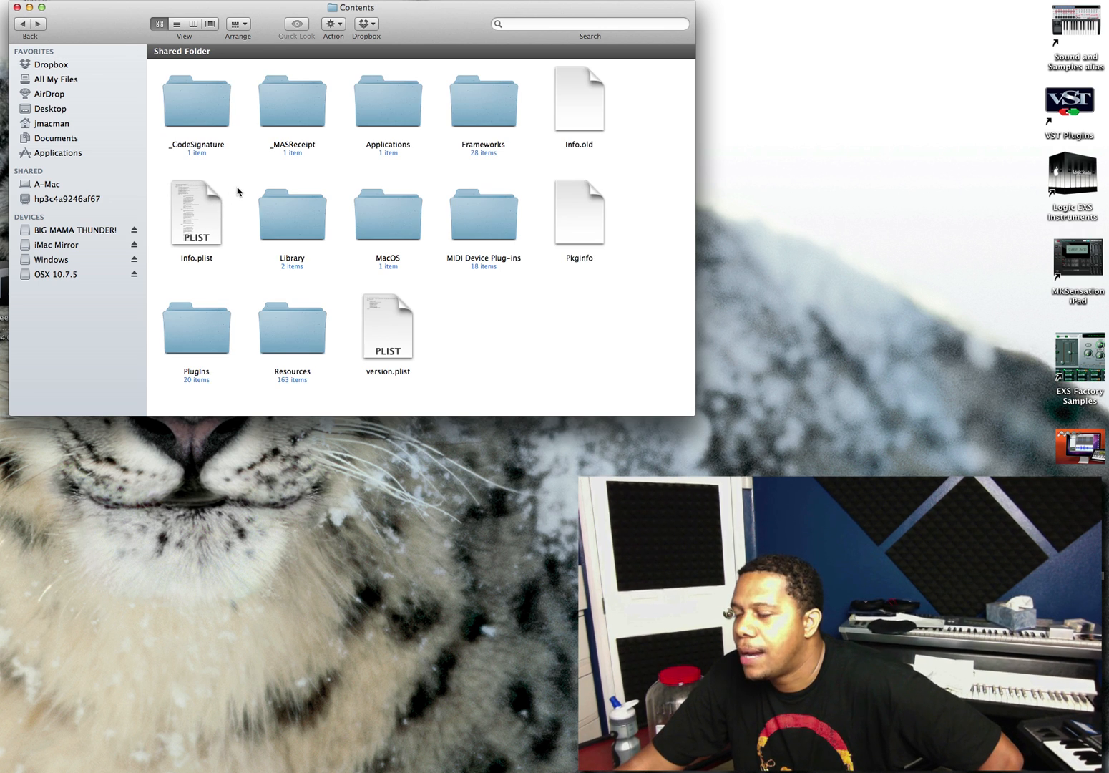
pyautogui.moveTo(206, 209)
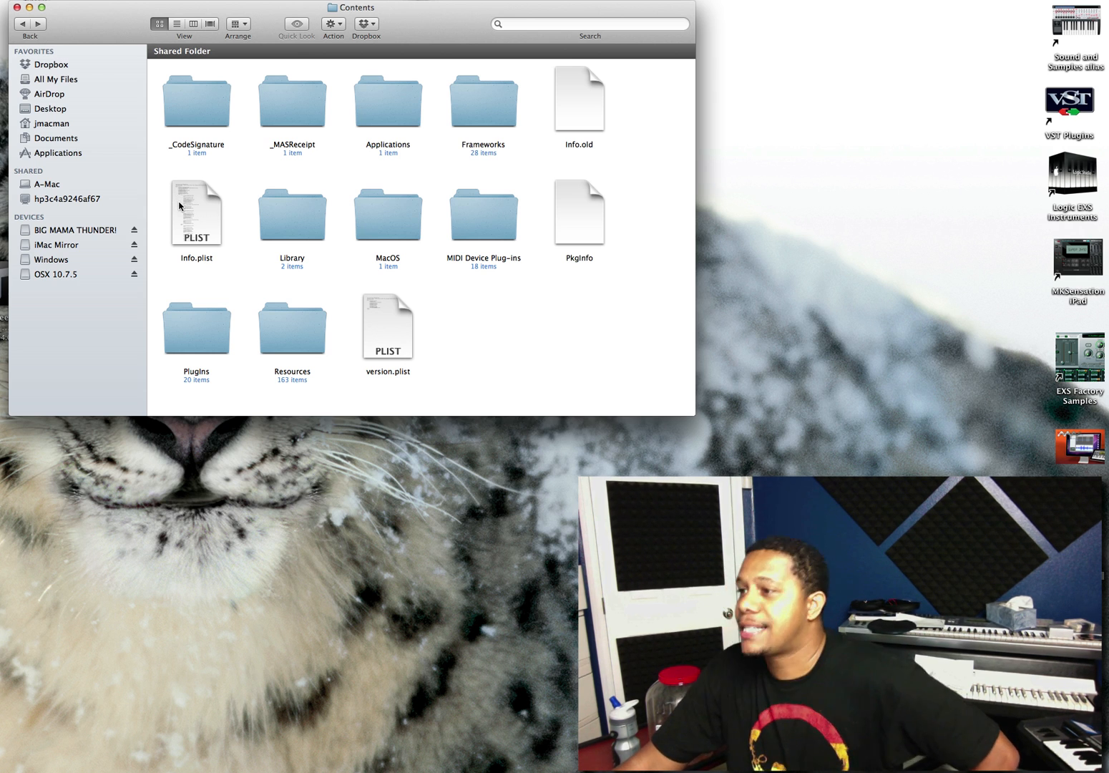
pyautogui.moveTo(249, 196)
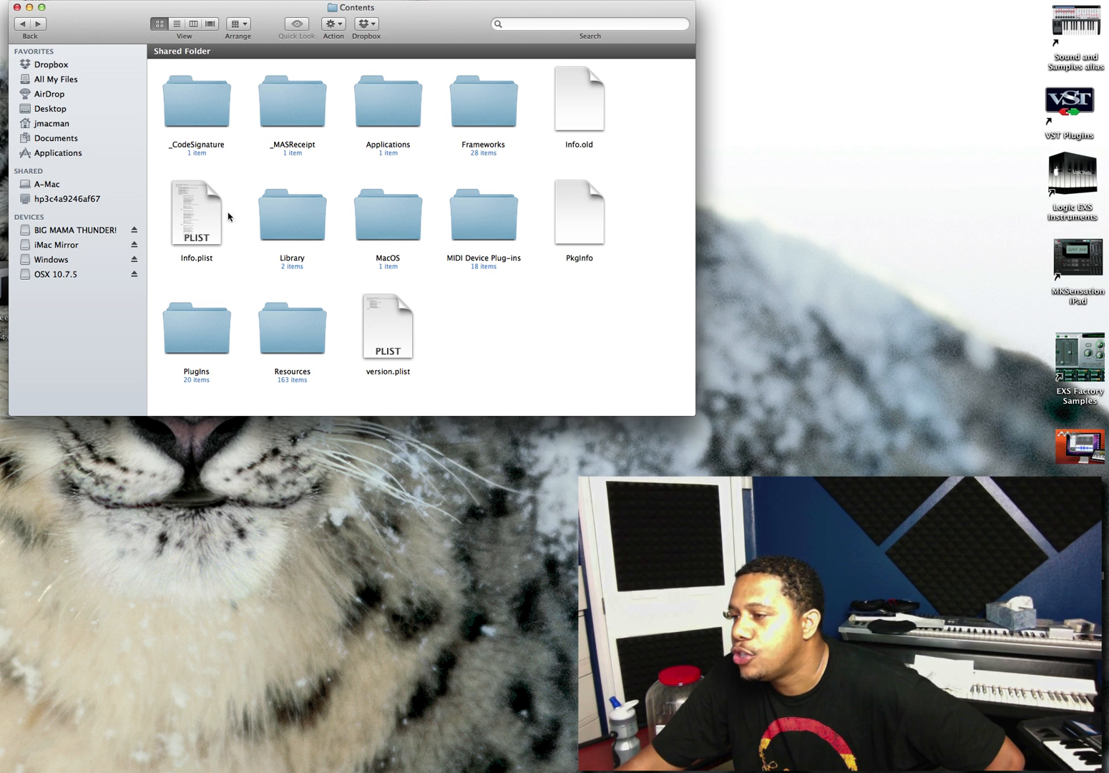
pyautogui.rightClick(196, 212)
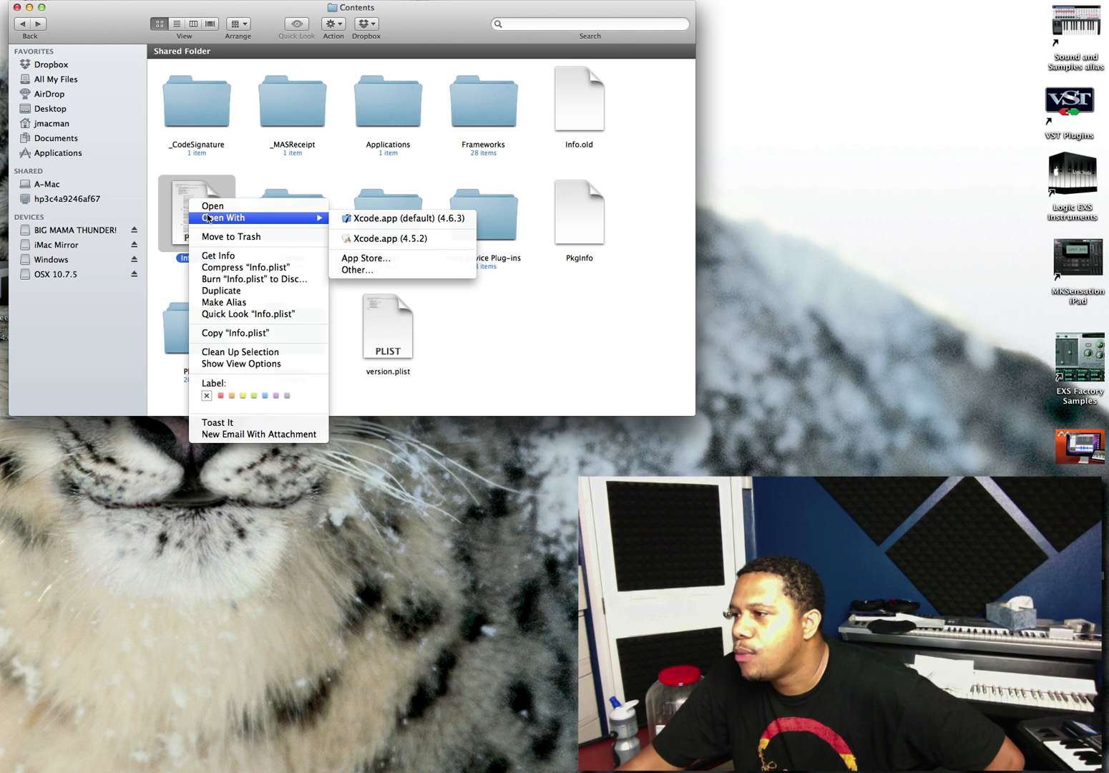
pyautogui.moveTo(386, 269)
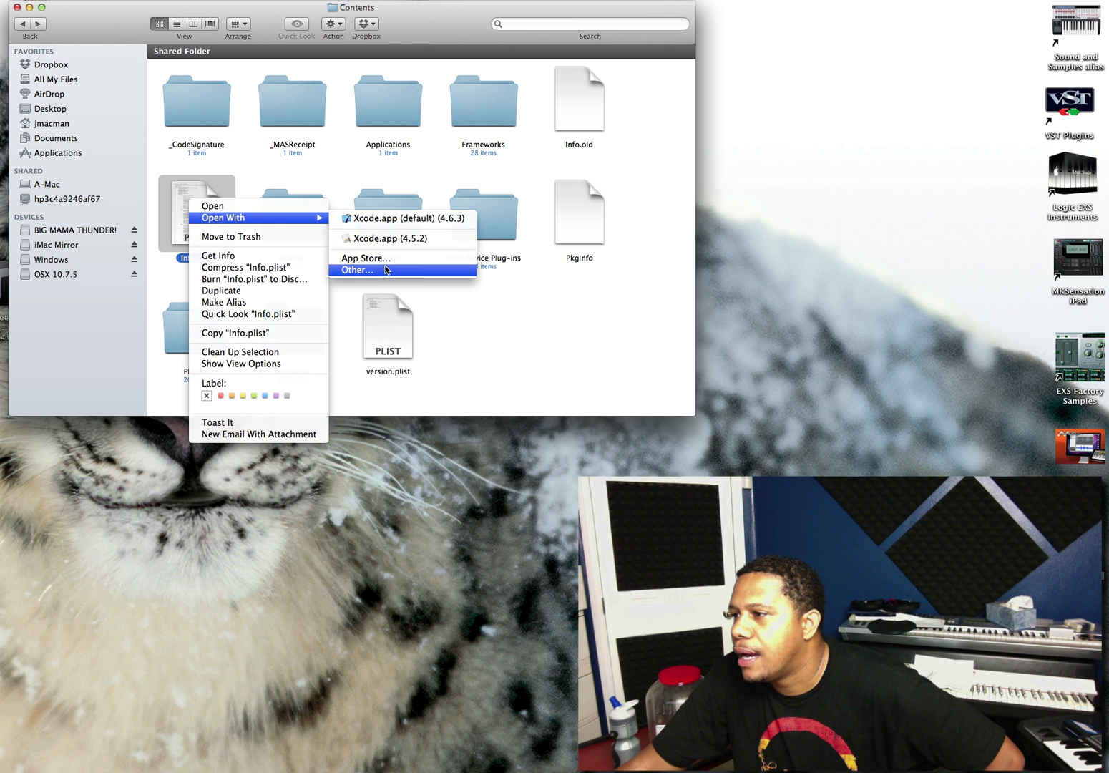
pyautogui.click(358, 269)
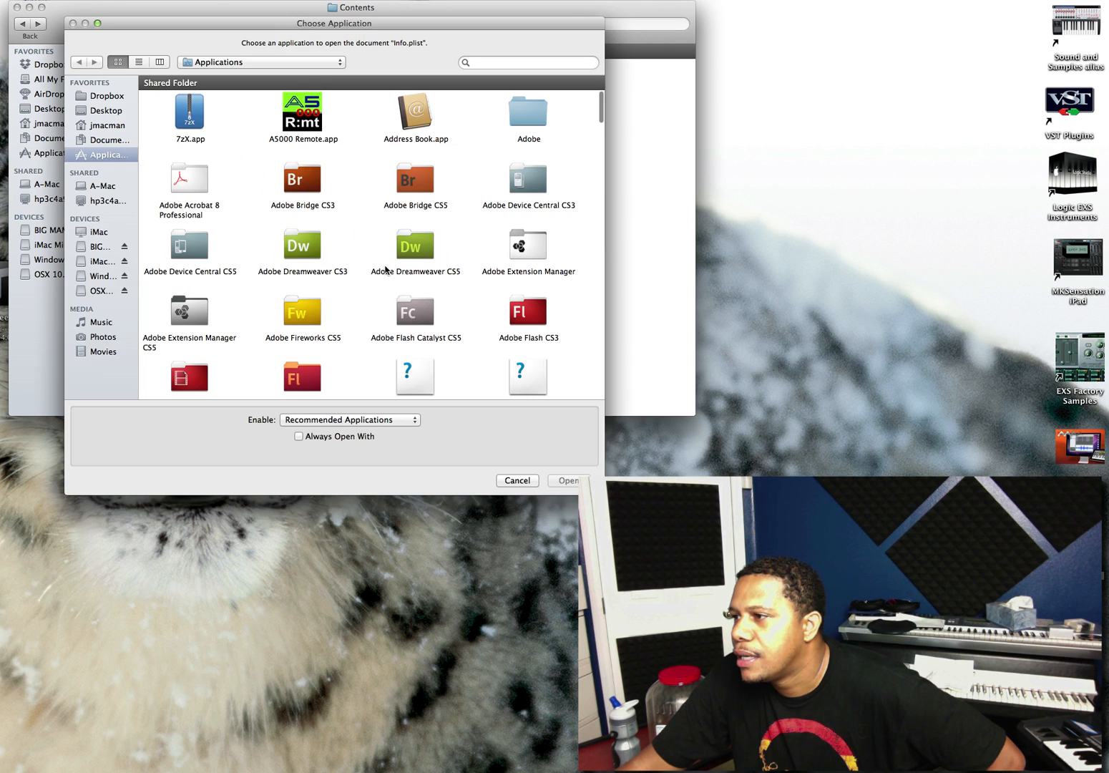
pyautogui.click(528, 62)
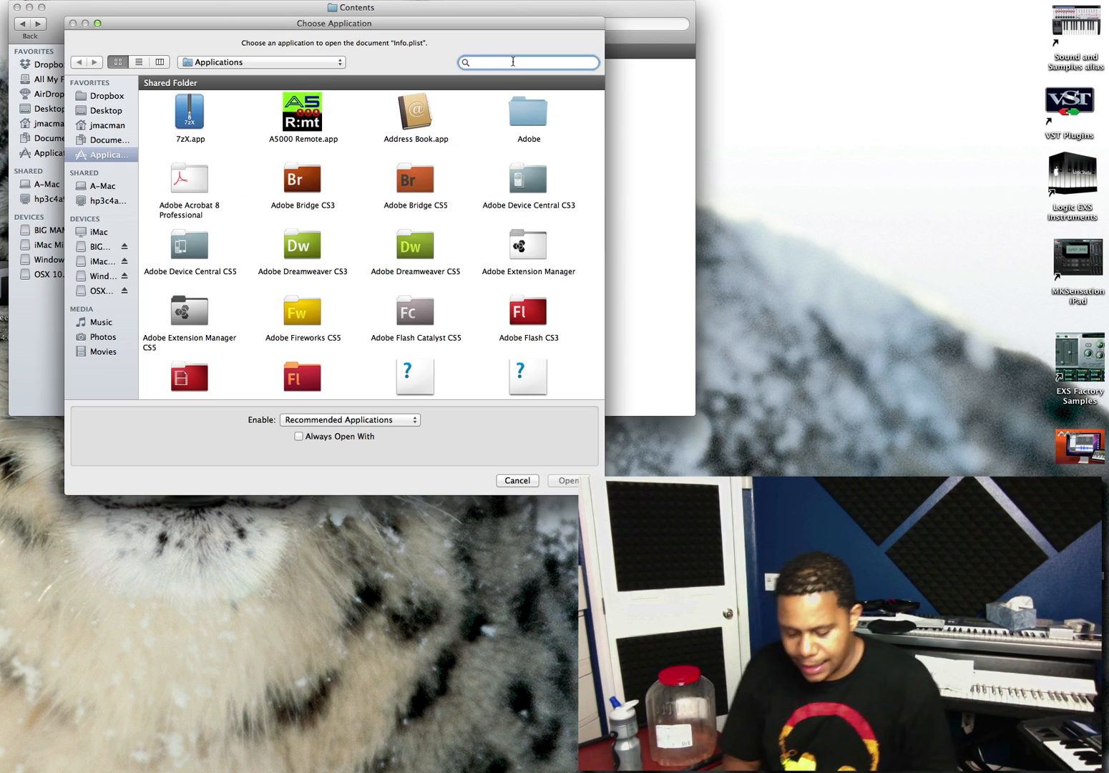
pyautogui.write('text')
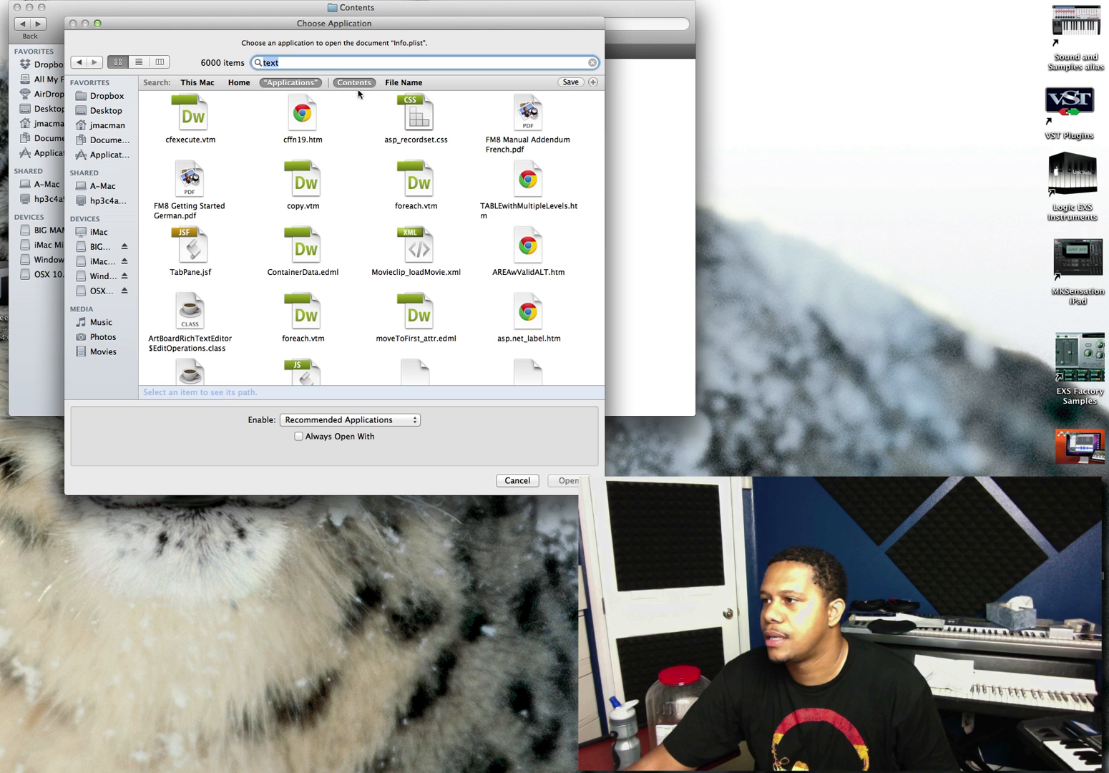
pyautogui.moveTo(518, 492)
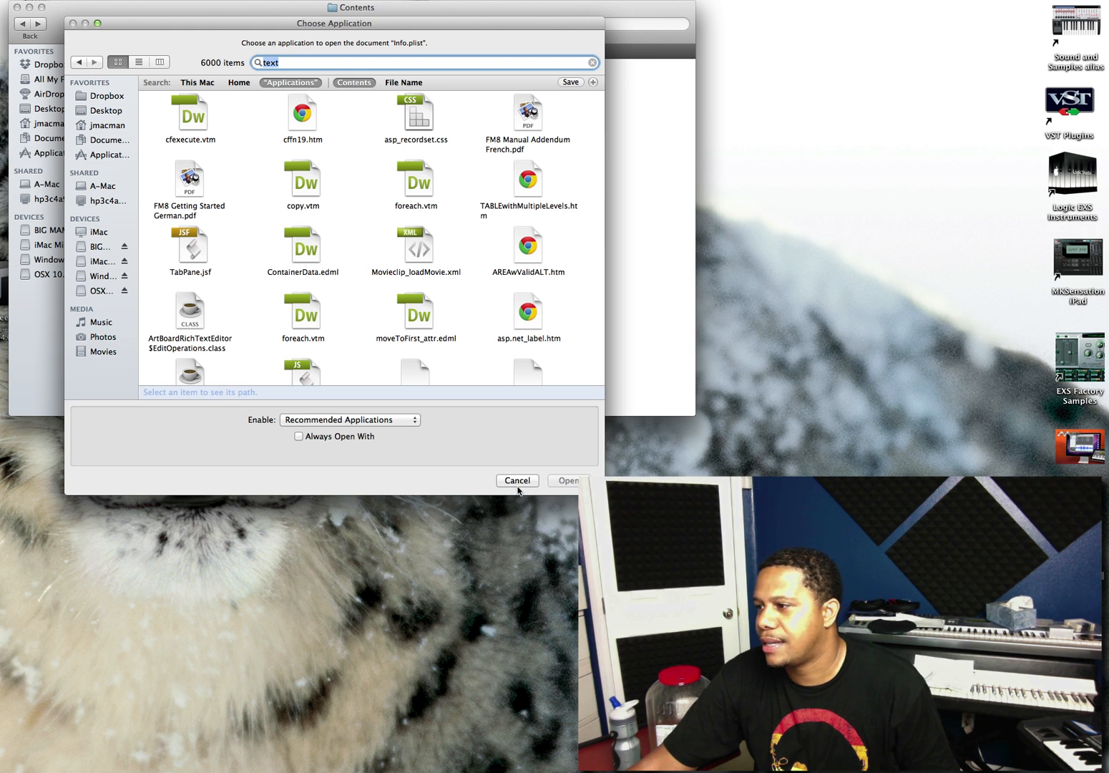
pyautogui.click(517, 480)
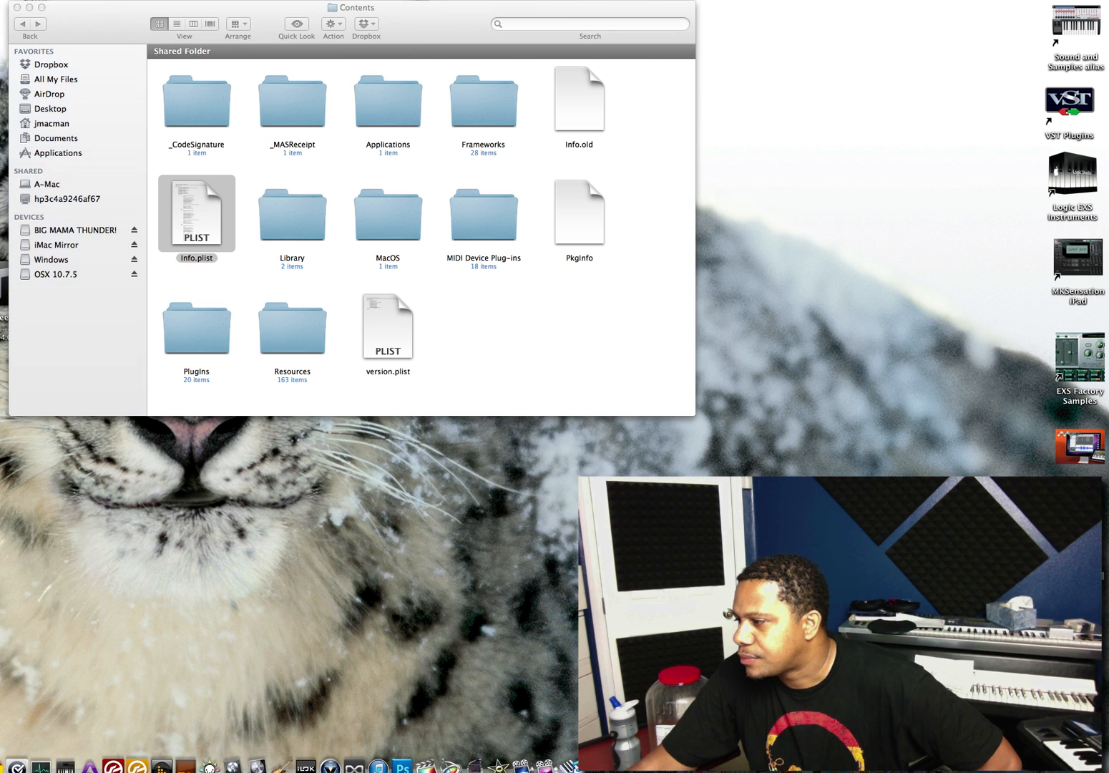
# Step: View Info.plist in TextEdit and begin searching its text
pyautogui.doubleClick(196, 213)
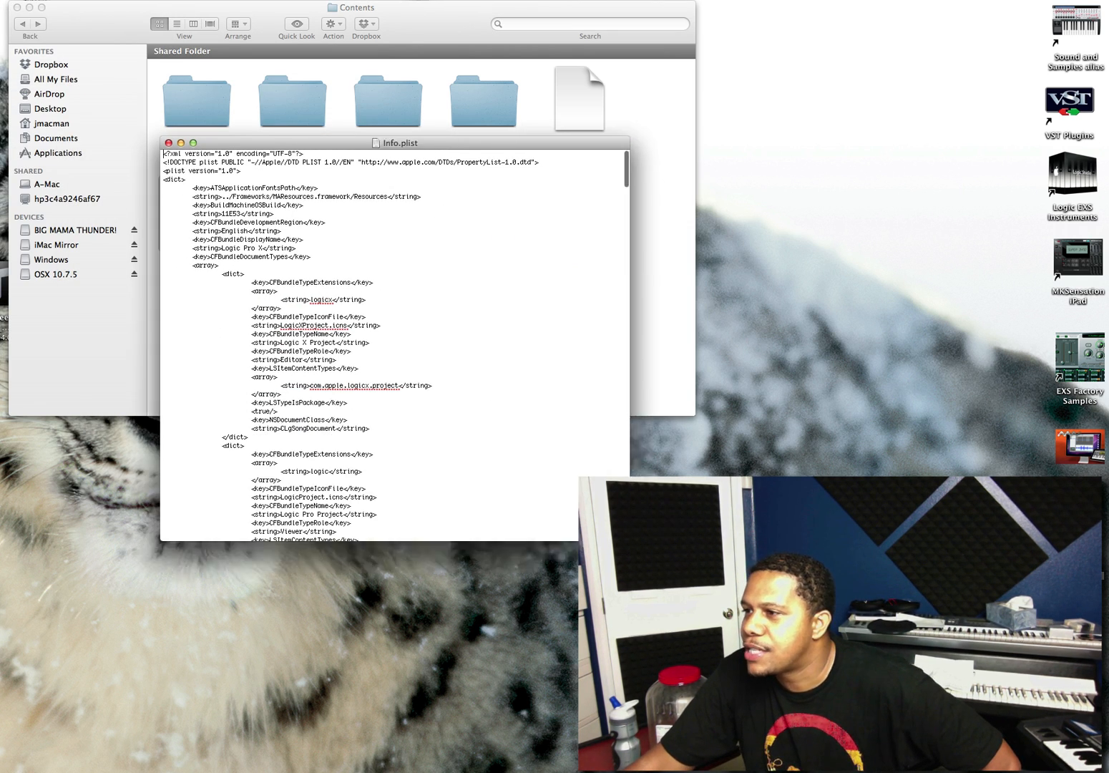
pyautogui.scroll(-3)
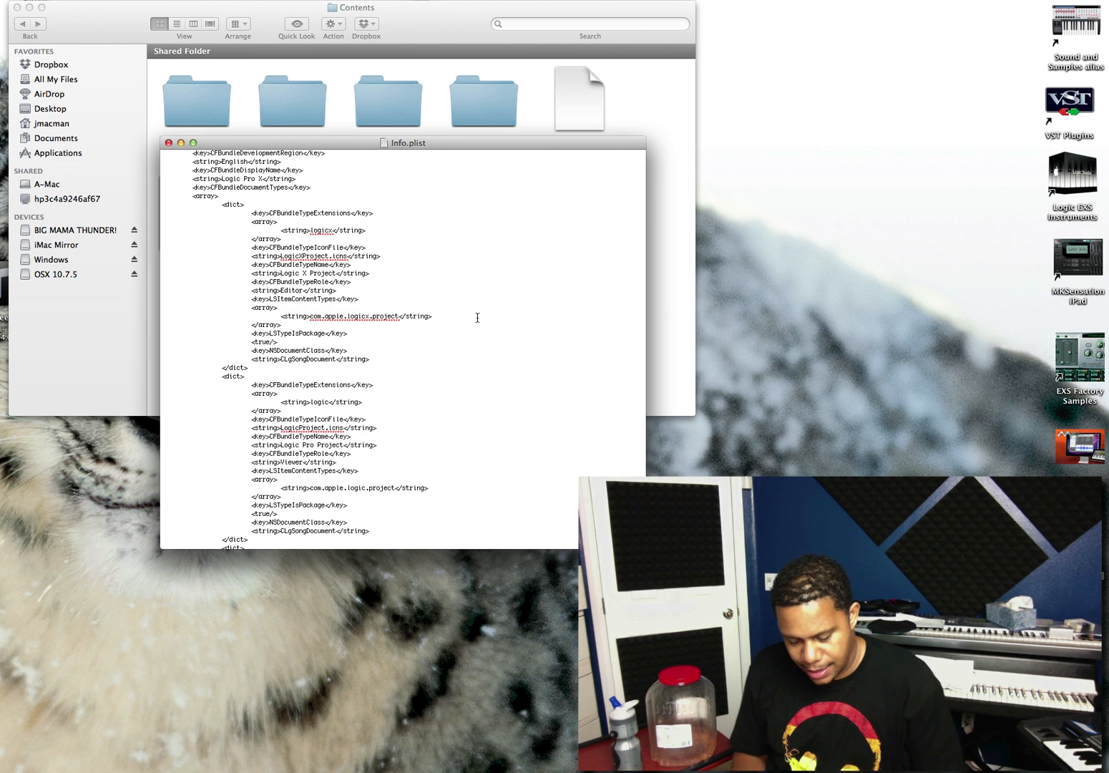
pyautogui.write('port')
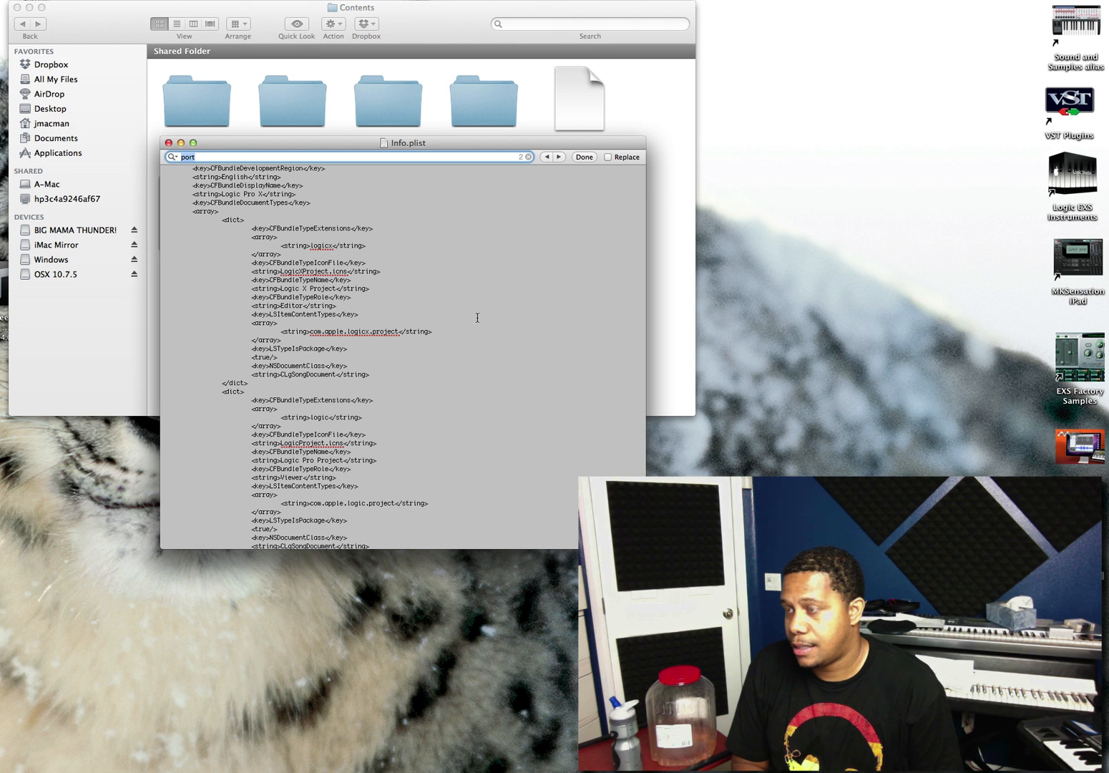
# Step: Find 'version' and '10.' to locate the minimum system version value for editing
pyautogui.write('version')
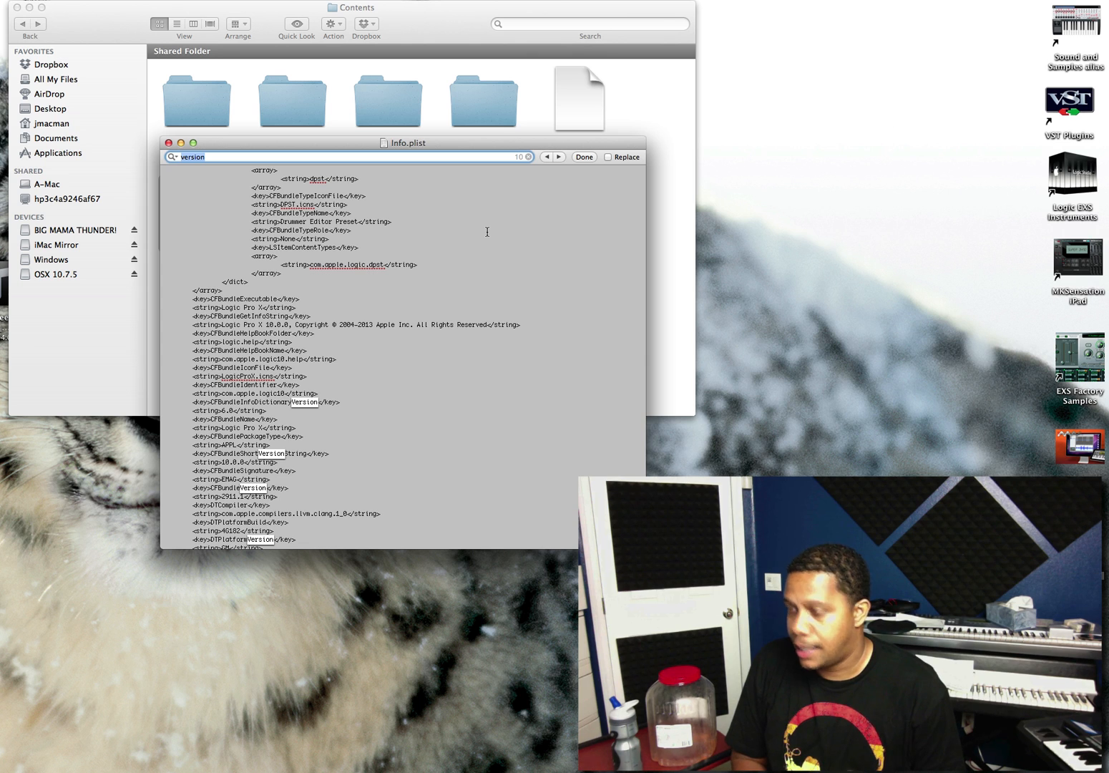
pyautogui.write('10.7')
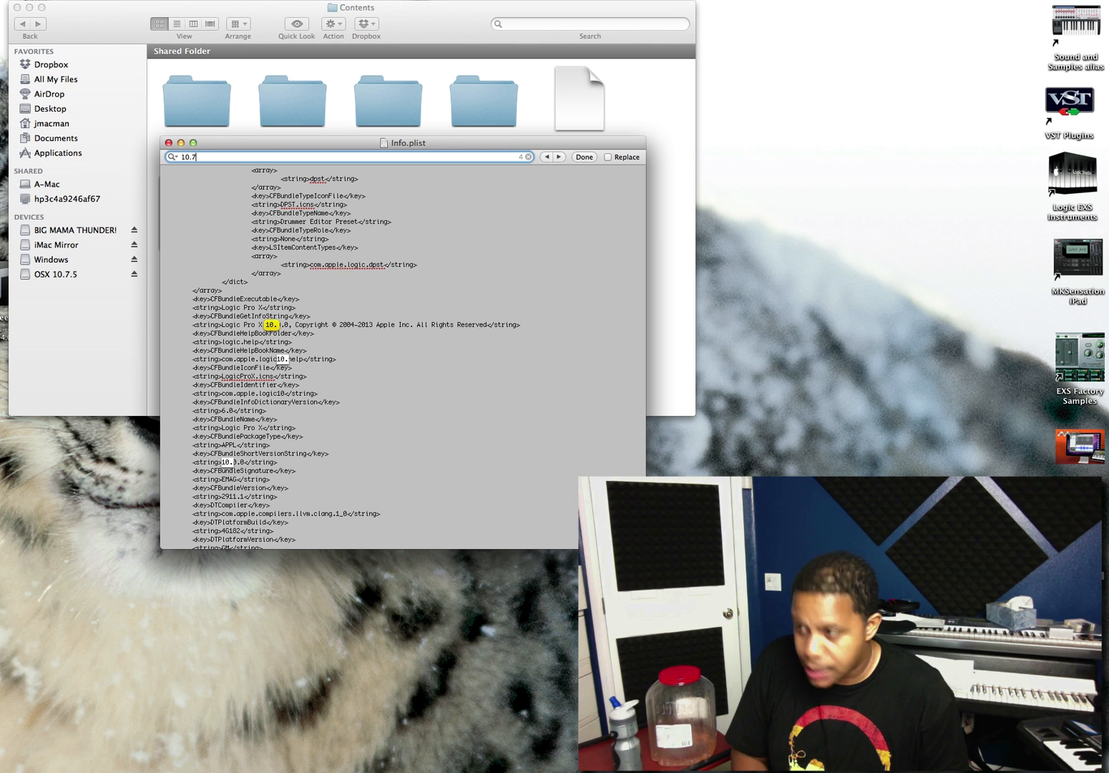
pyautogui.click(557, 157)
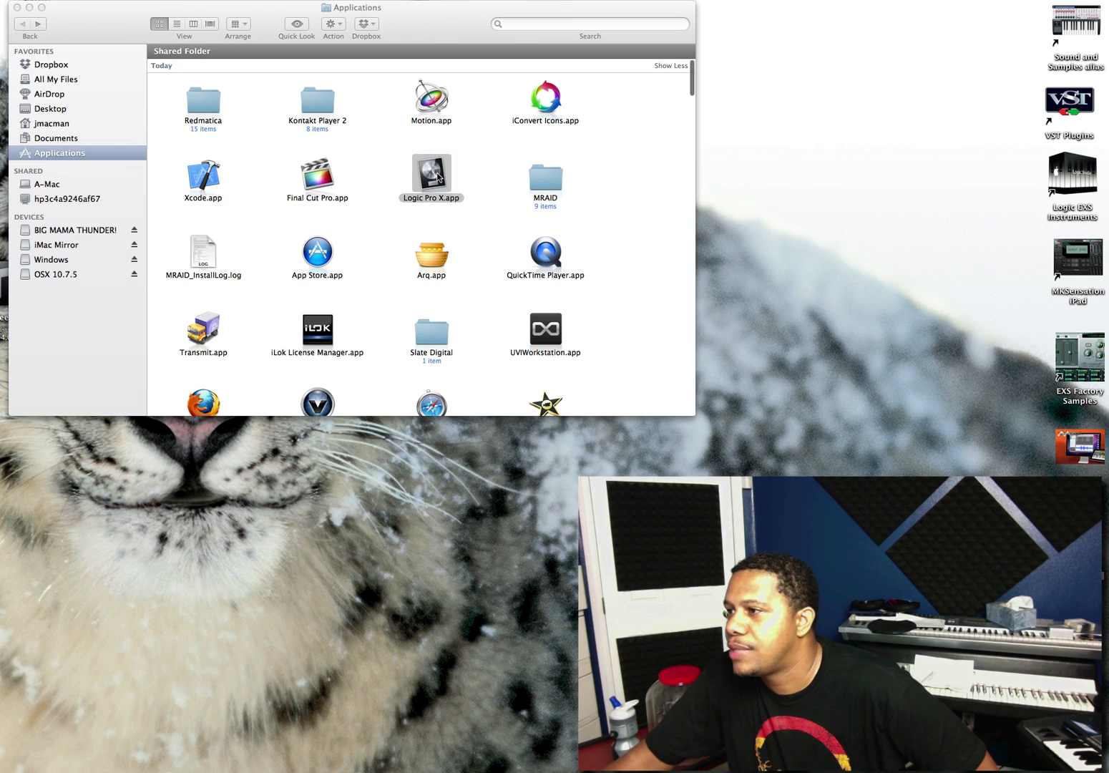
# Step: Launch Logic Pro X on OS X 10.7.5 and dismiss the About This Mac window
pyautogui.doubleClick(431, 174)
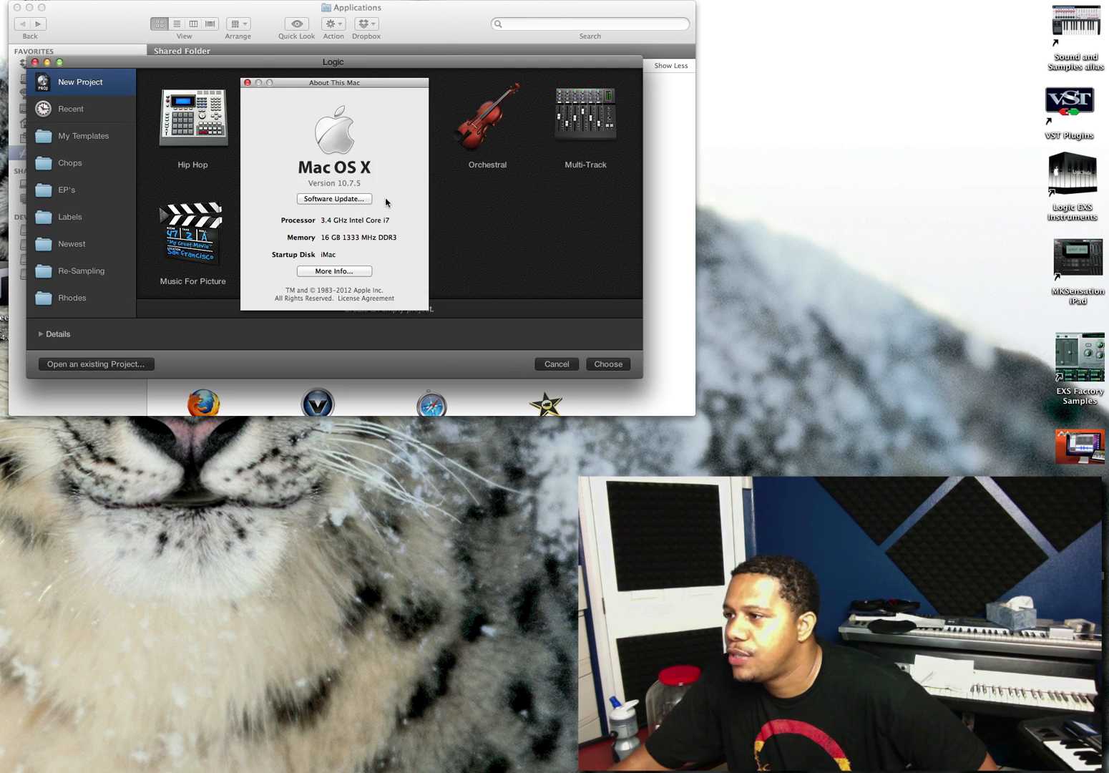
pyautogui.click(246, 81)
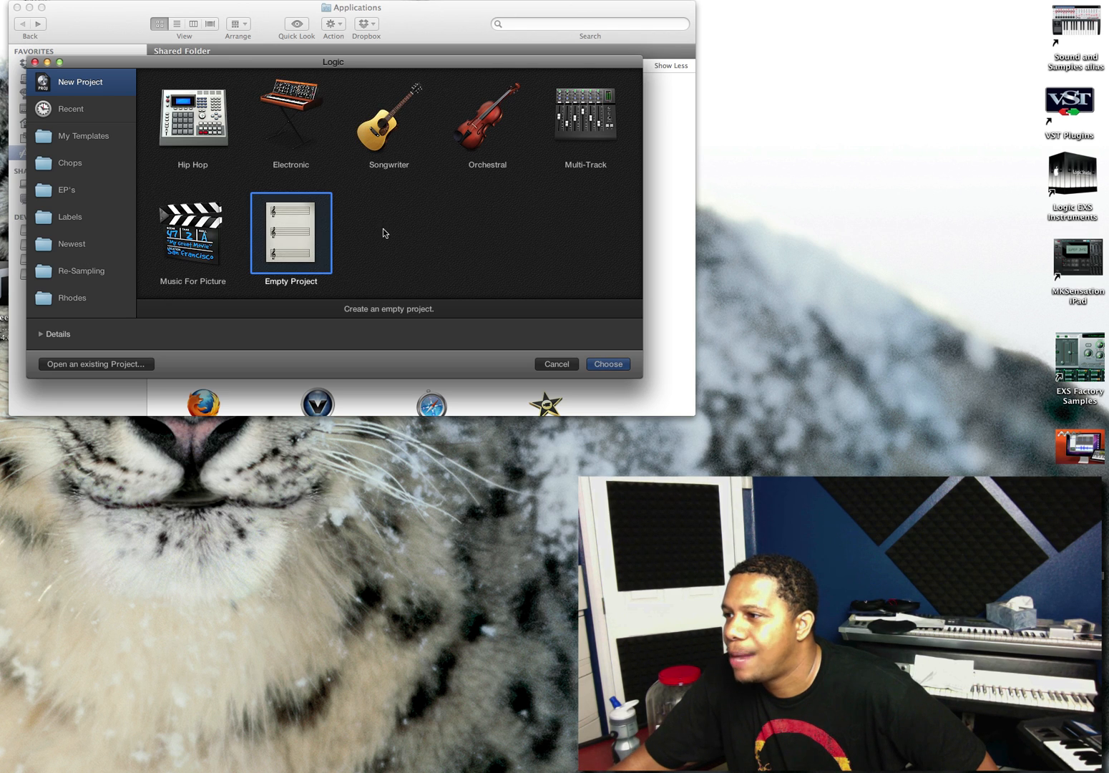